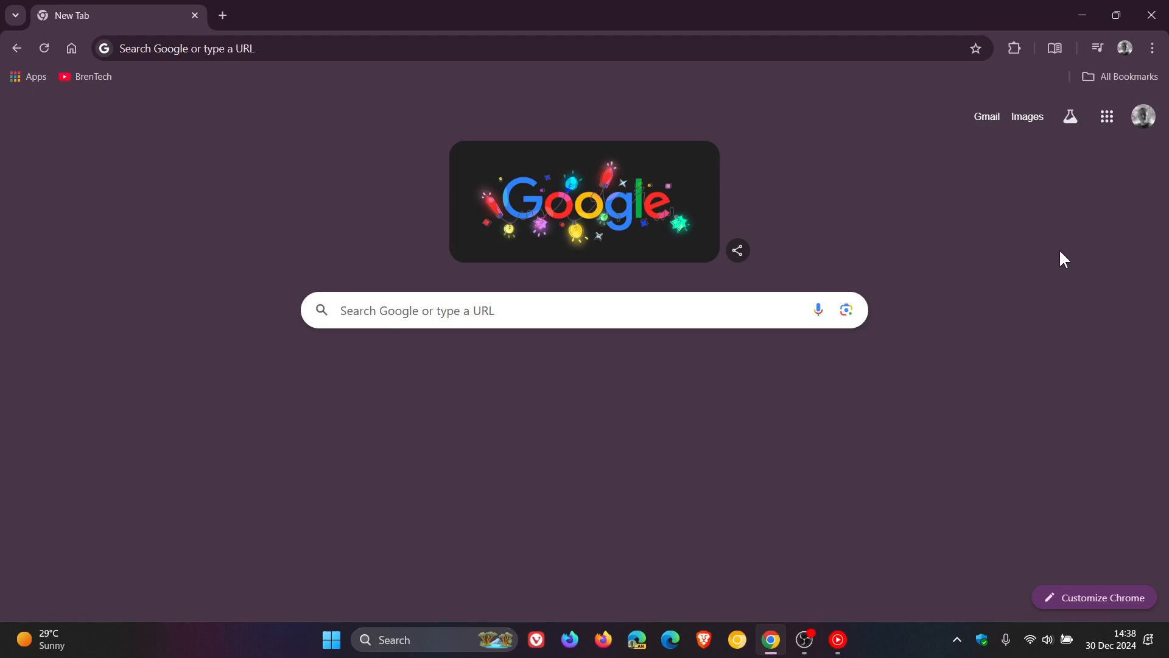
mouse_move(979, 373)
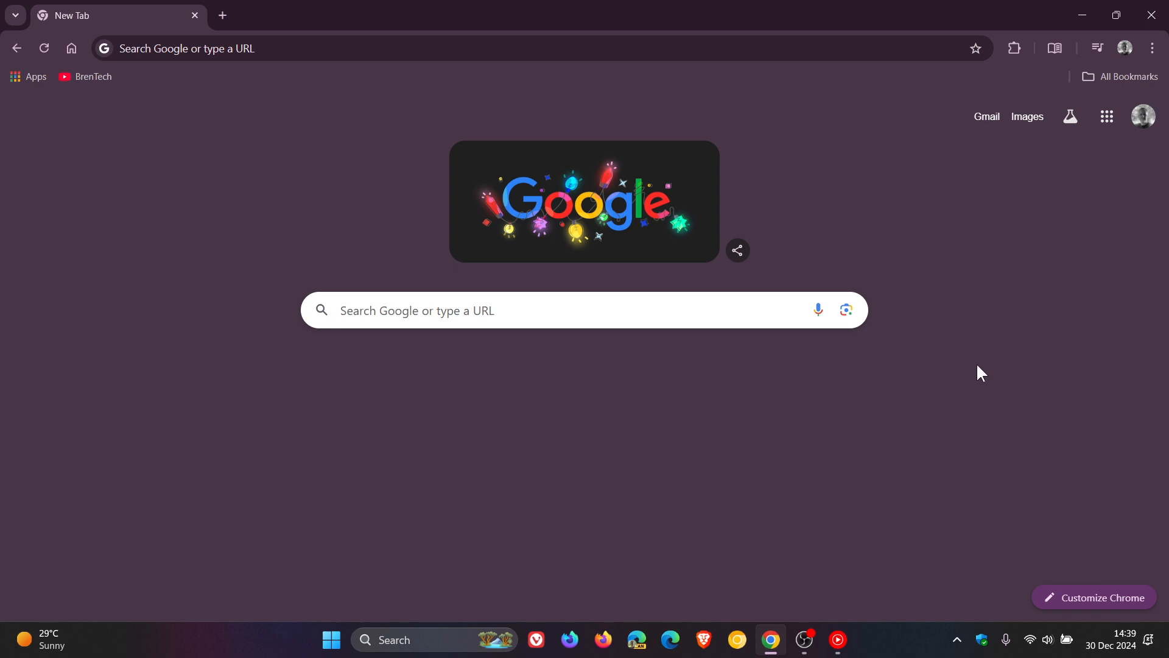
mouse_move(1102, 174)
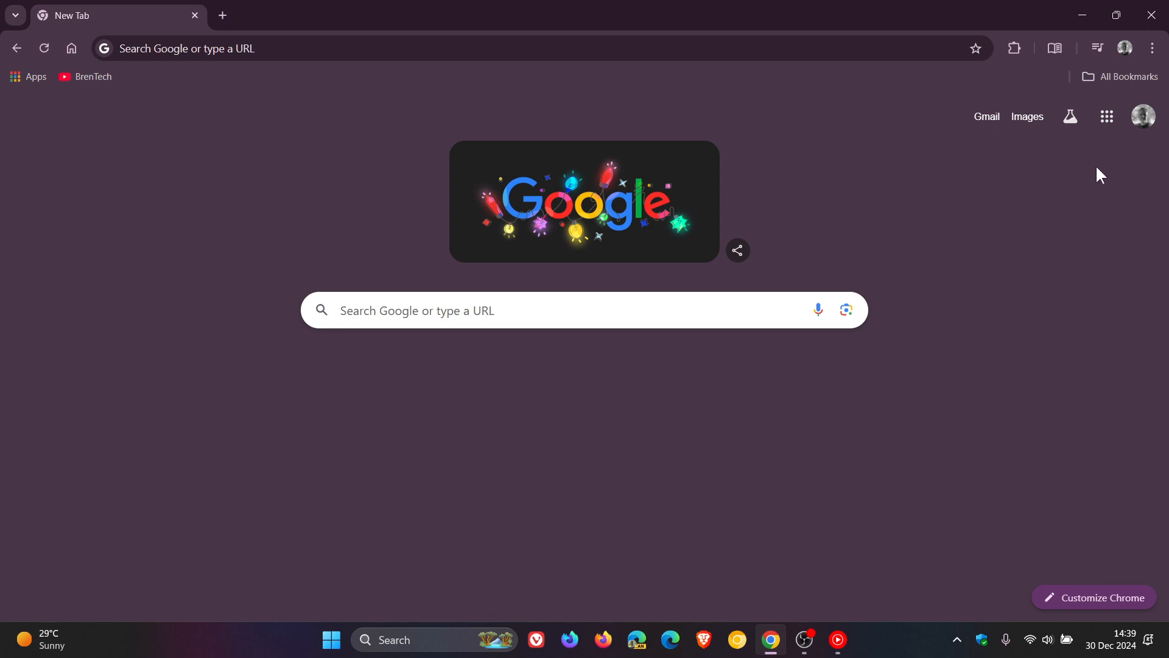
Step: Launch Google Drive from the Google apps grid on the new tab page
click(1107, 116)
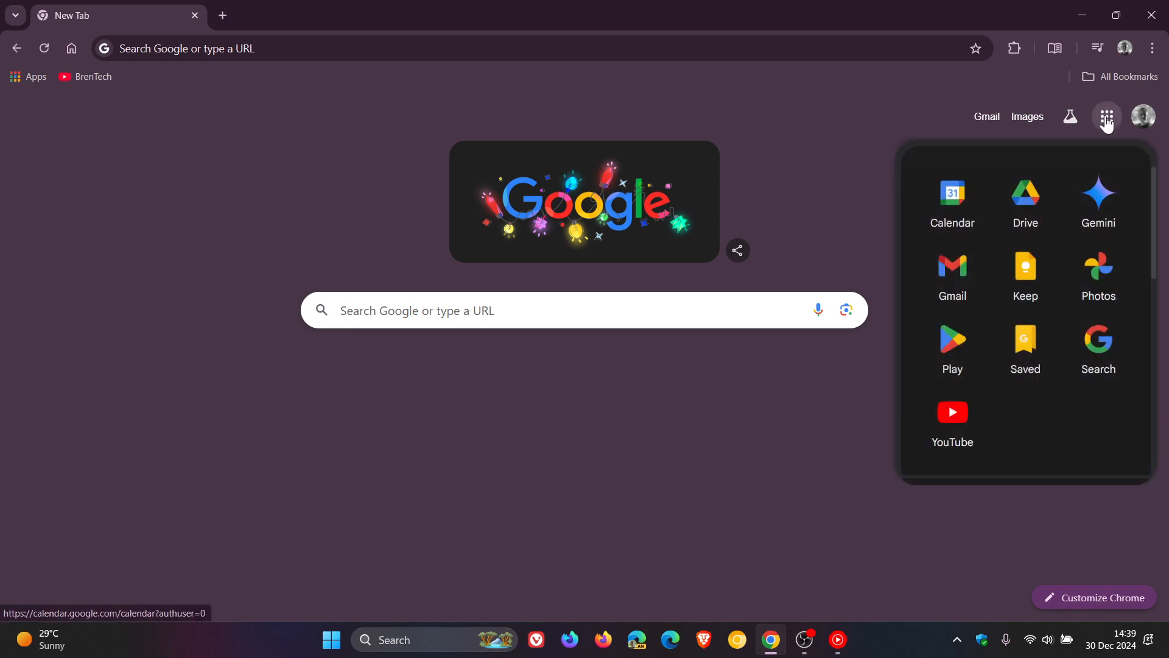
mouse_move(1062, 183)
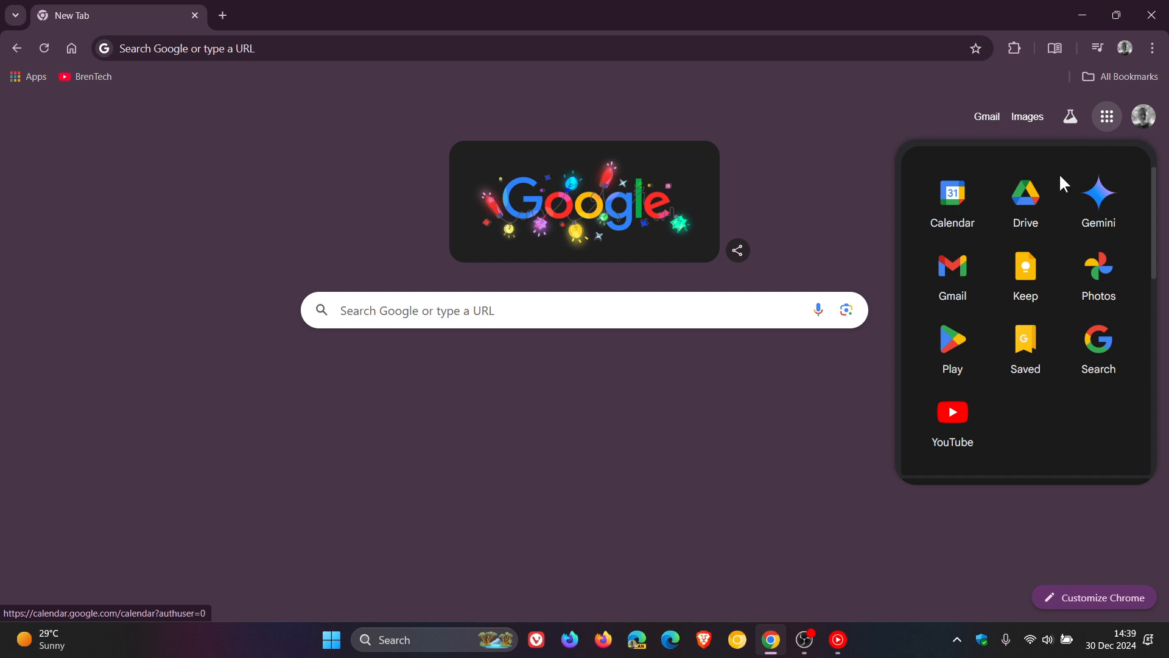
click(1024, 199)
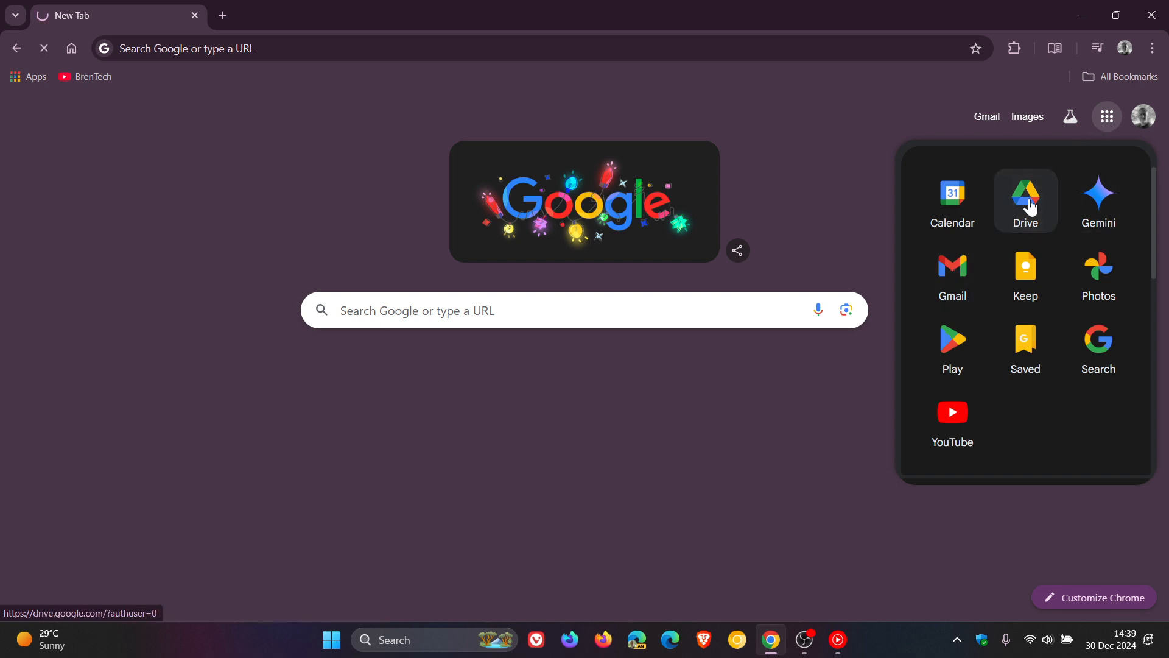
Step: Open Google Drive to view My Drive with the Documents and Pictures folders
click(1024, 200)
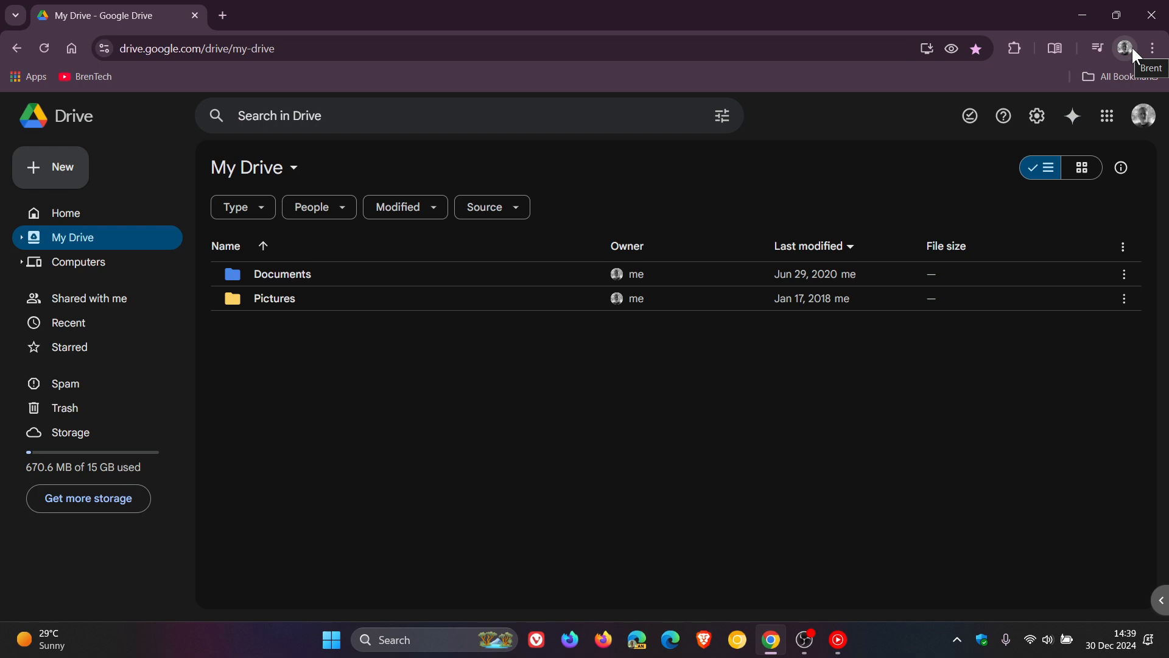
mouse_move(43, 47)
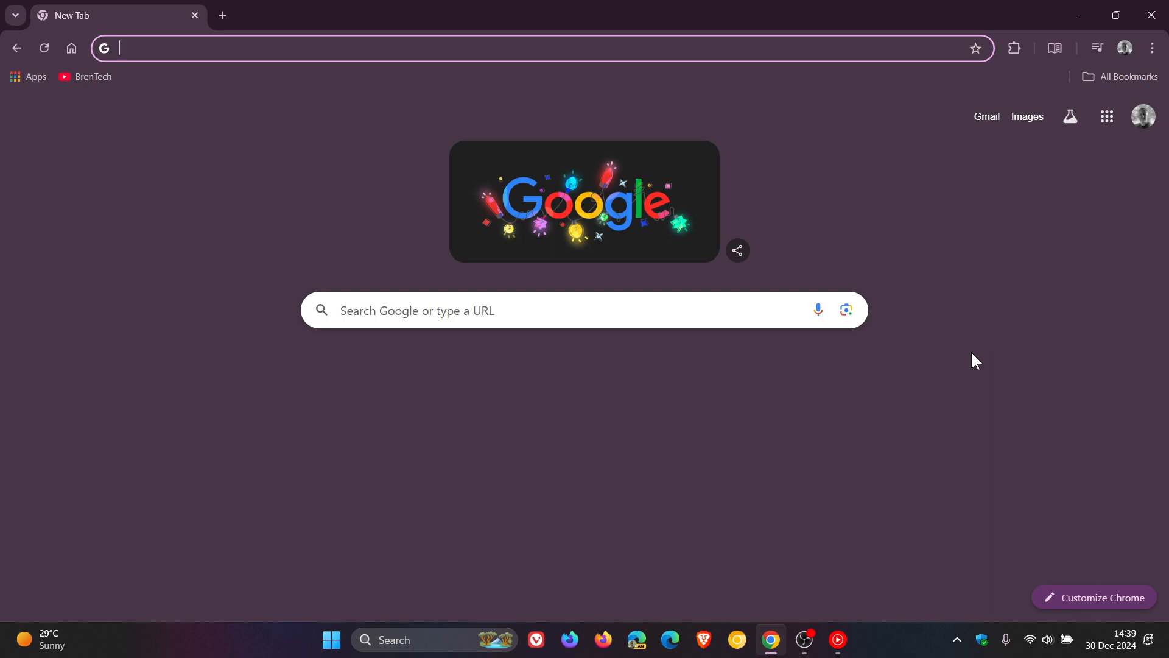
mouse_move(916, 206)
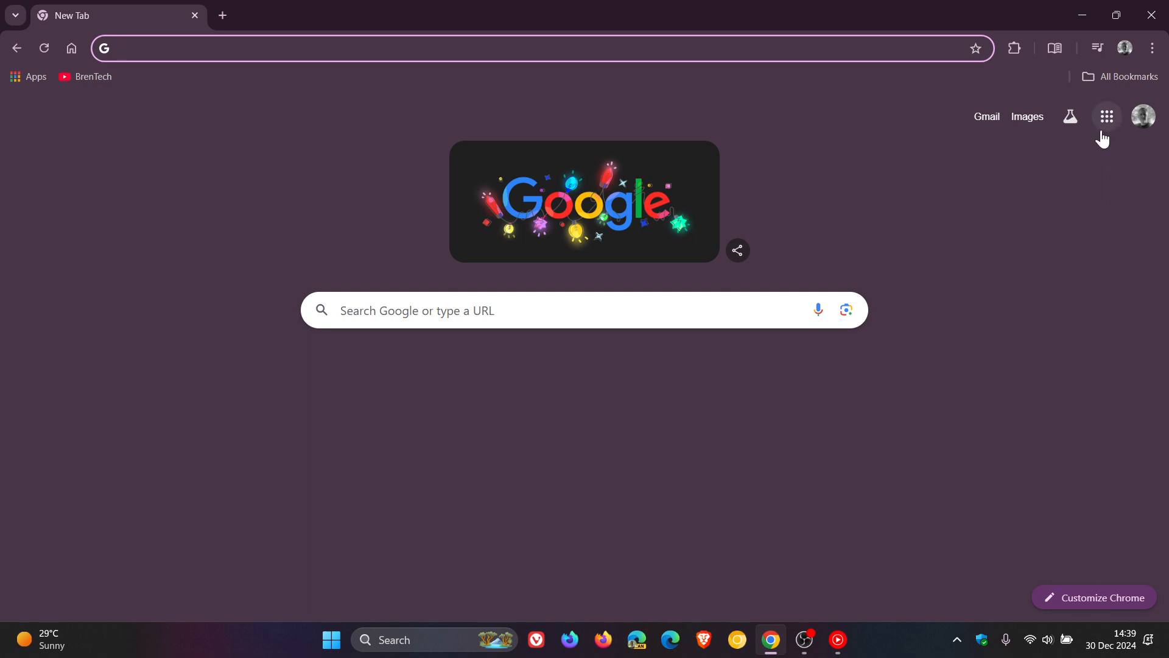
click(1106, 116)
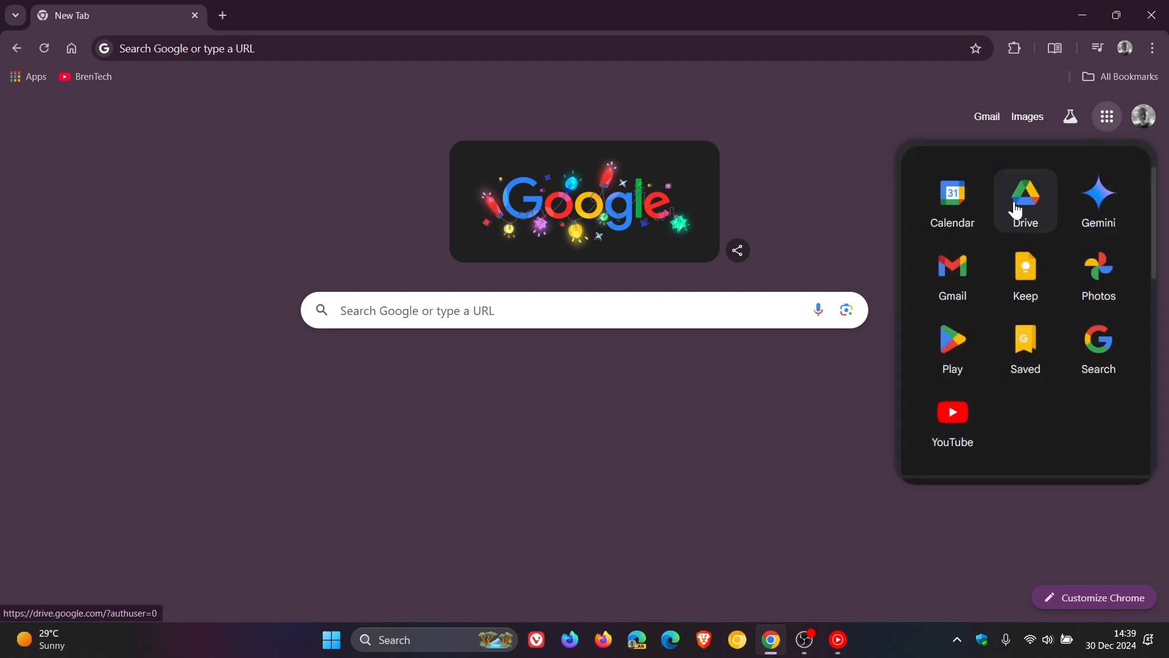
mouse_move(1024, 273)
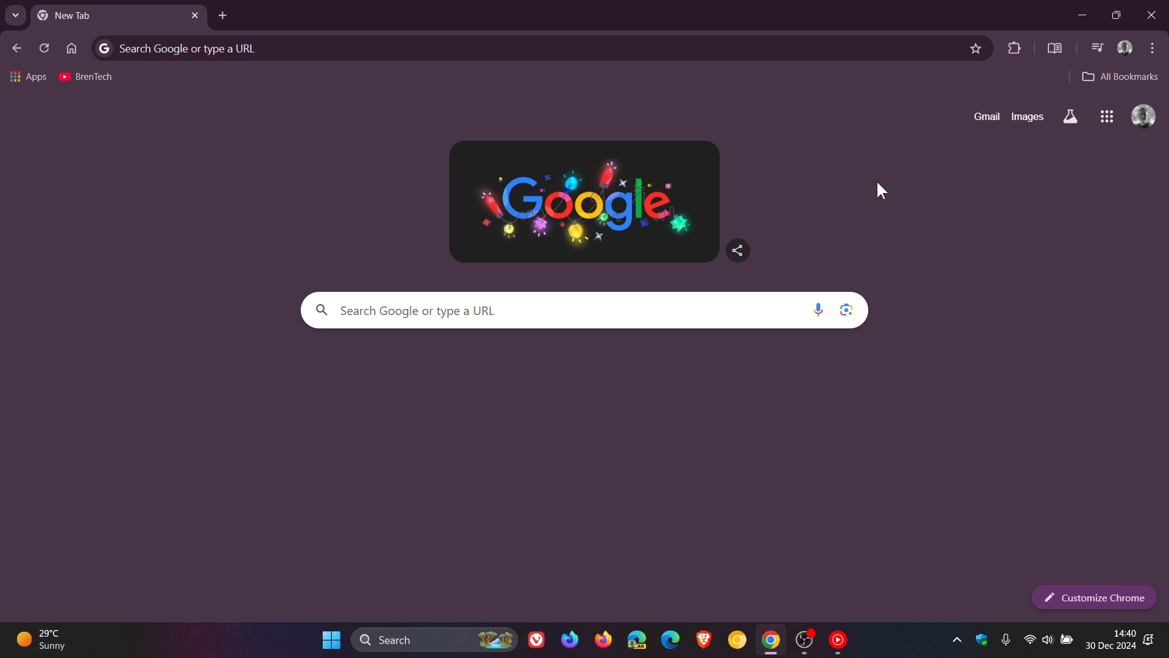
mouse_move(940, 185)
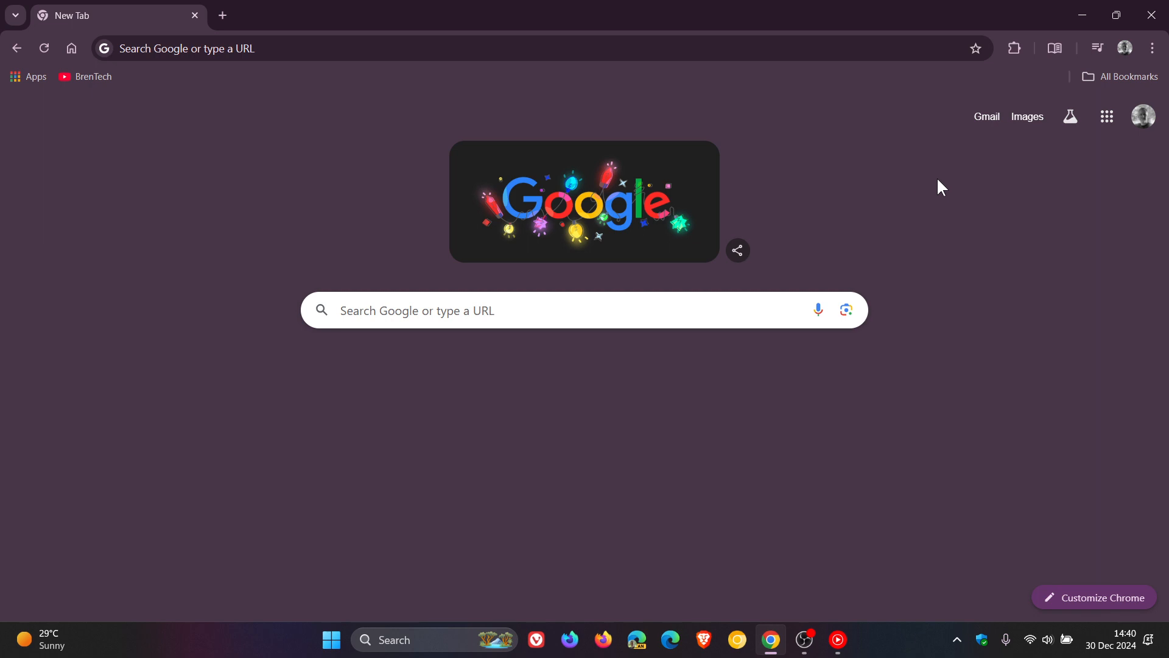
Step: Open Settings › Sync and Google services and scroll to Other Google services
click(1150, 48)
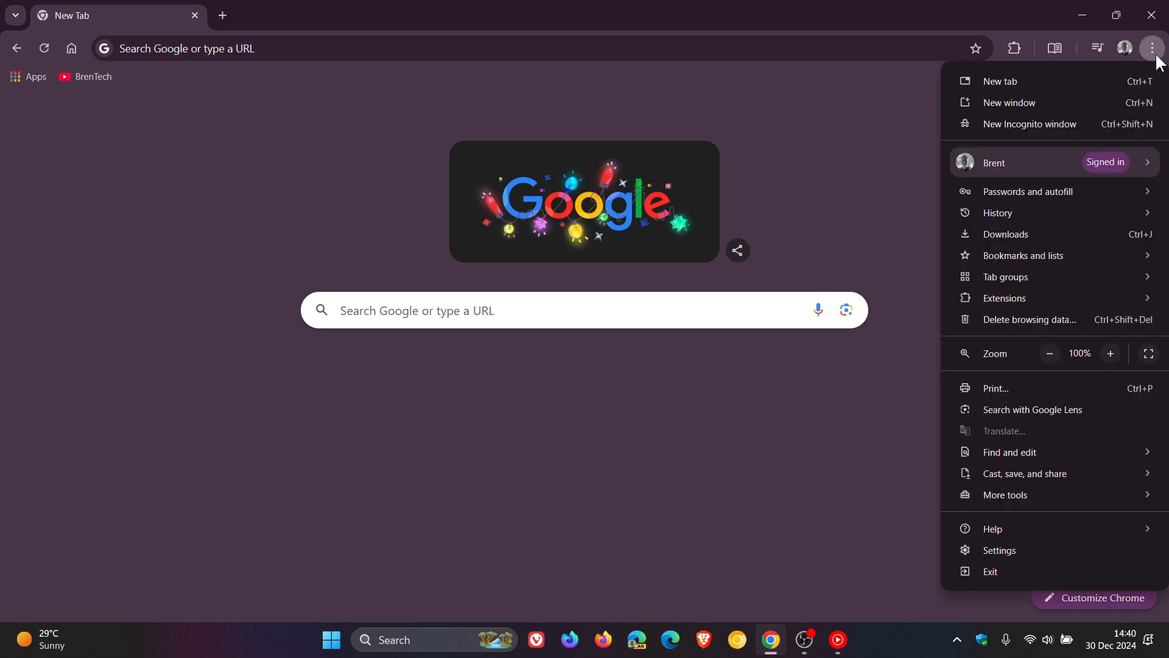
click(998, 550)
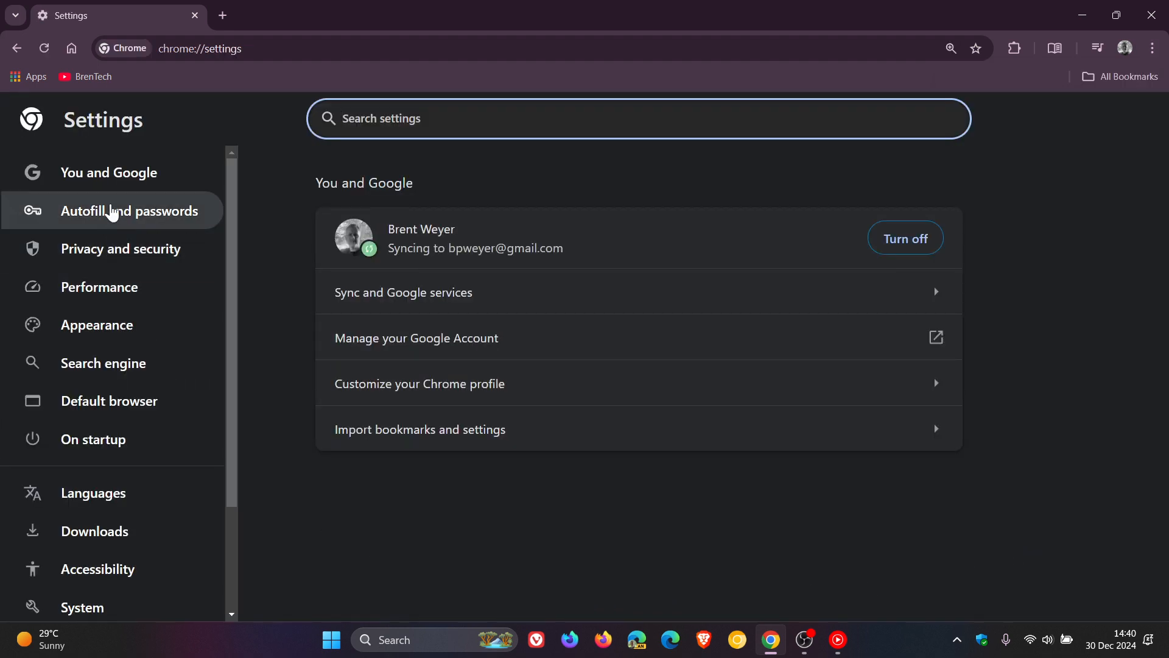
mouse_move(602, 452)
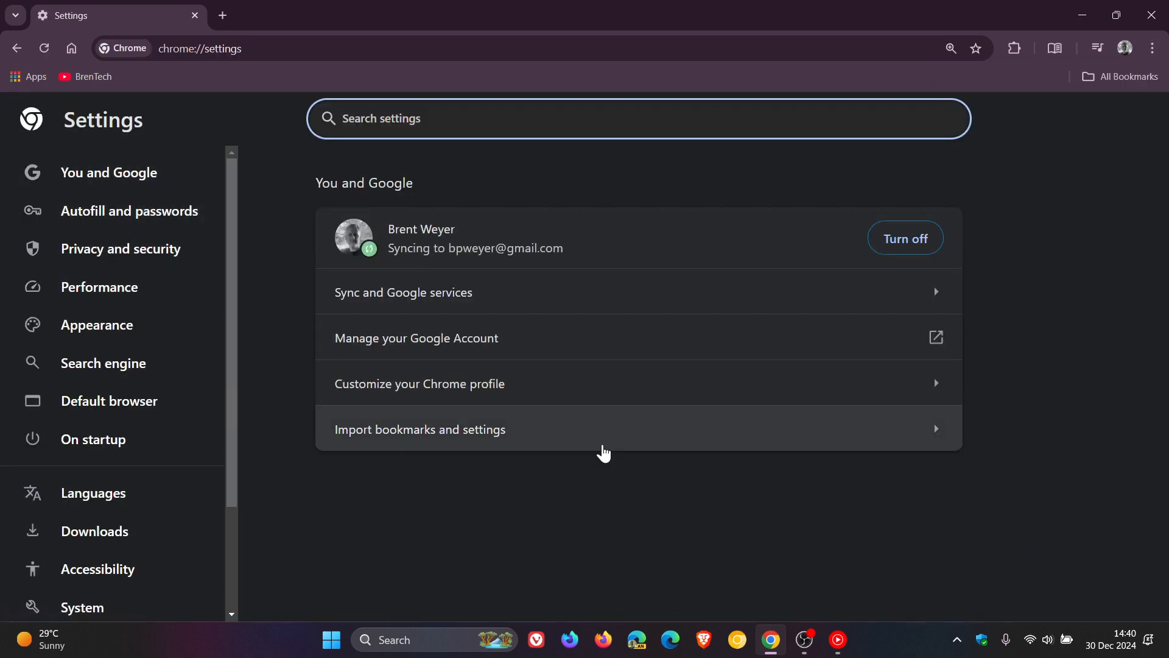
click(403, 292)
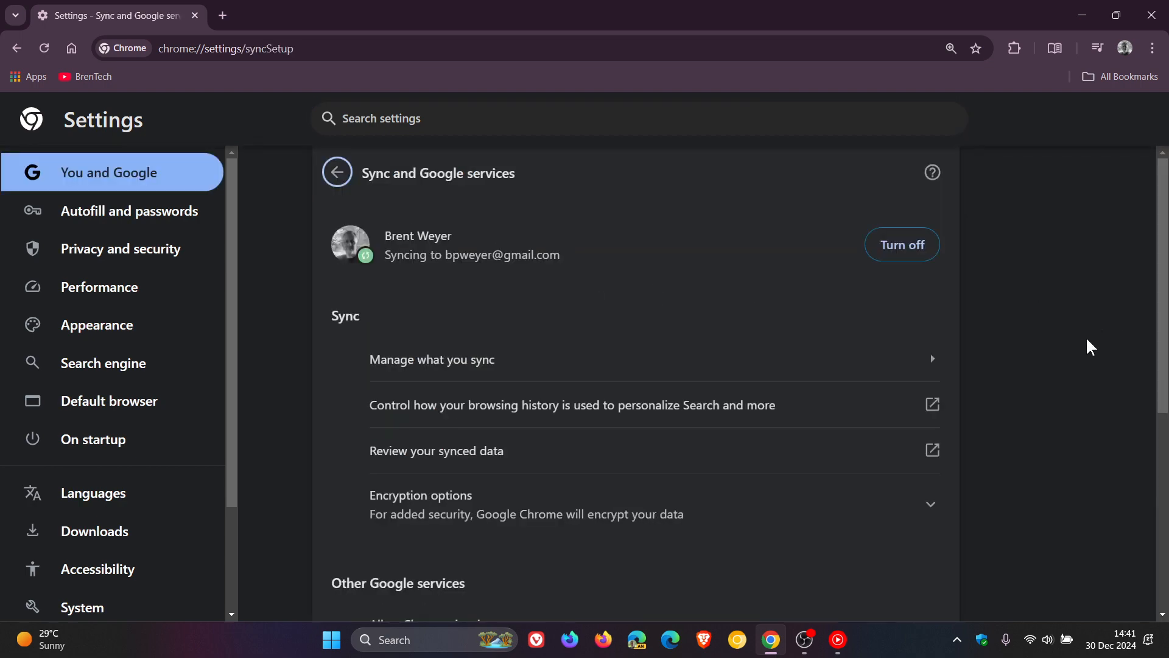
scroll(down, 3)
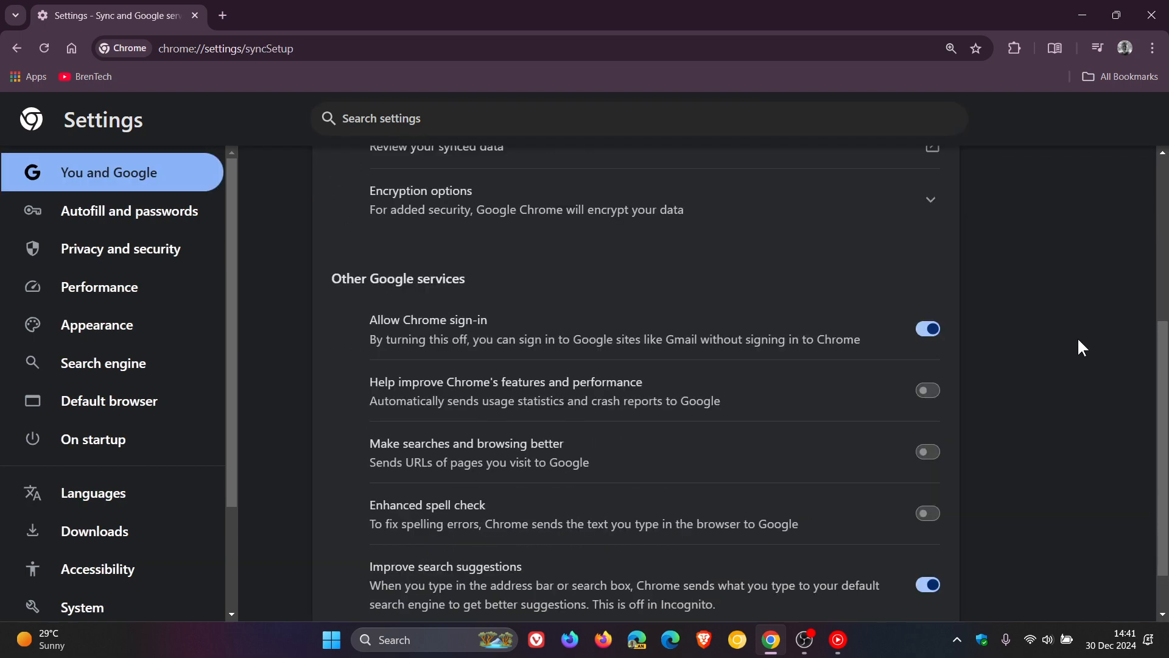
mouse_move(511, 329)
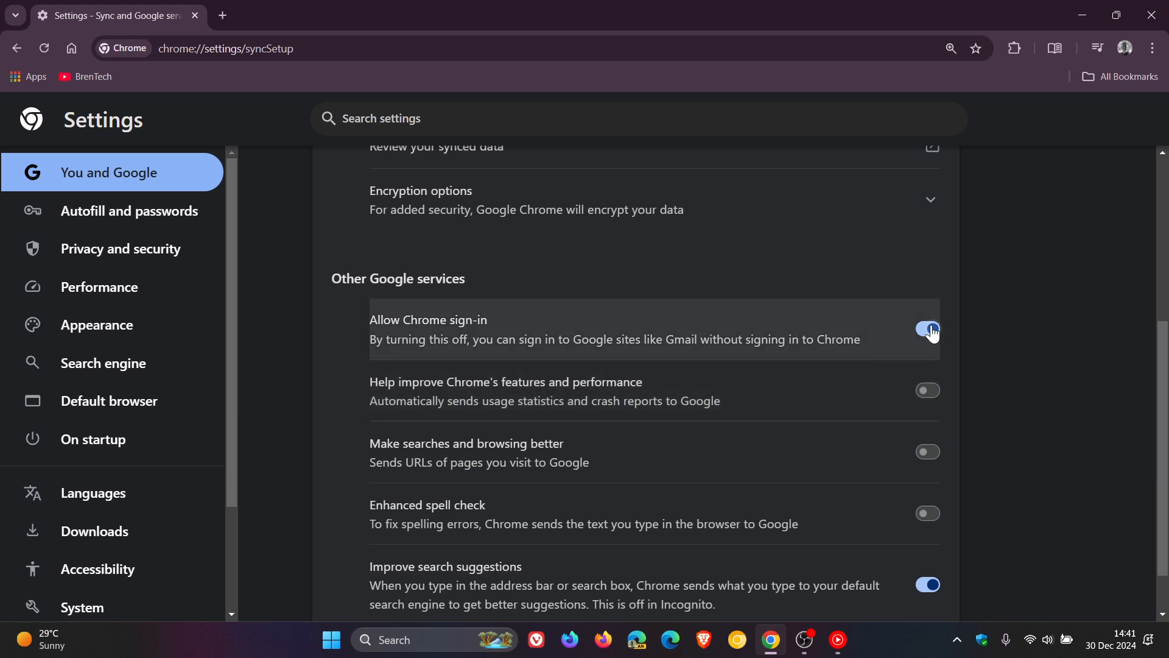
click(928, 329)
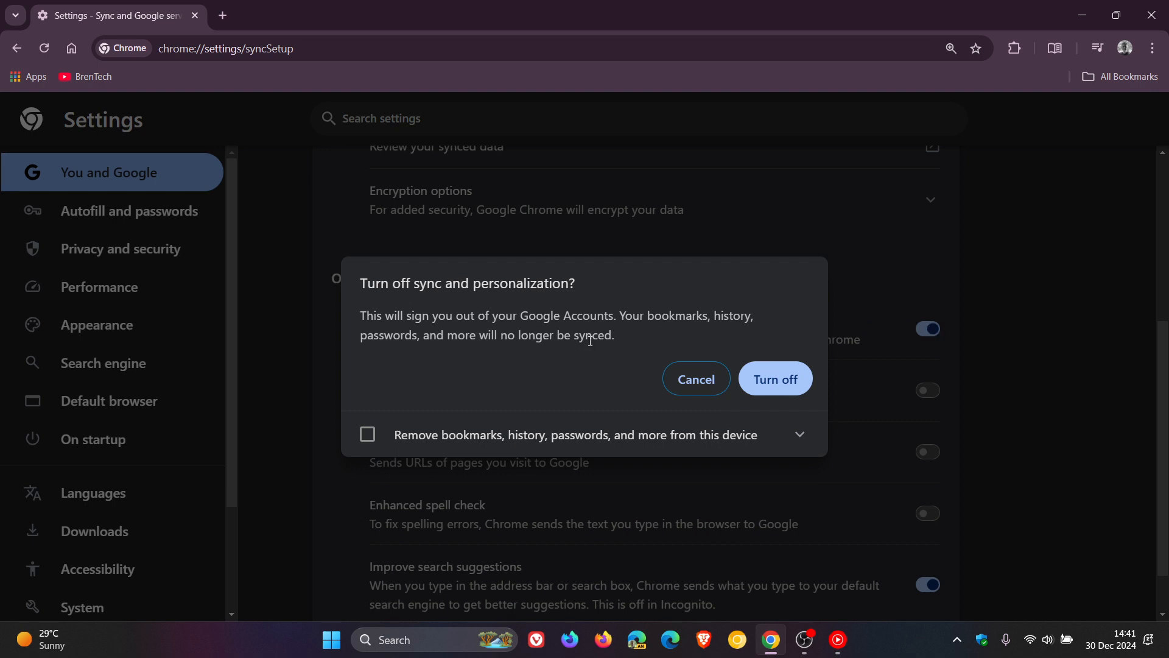
mouse_move(444, 361)
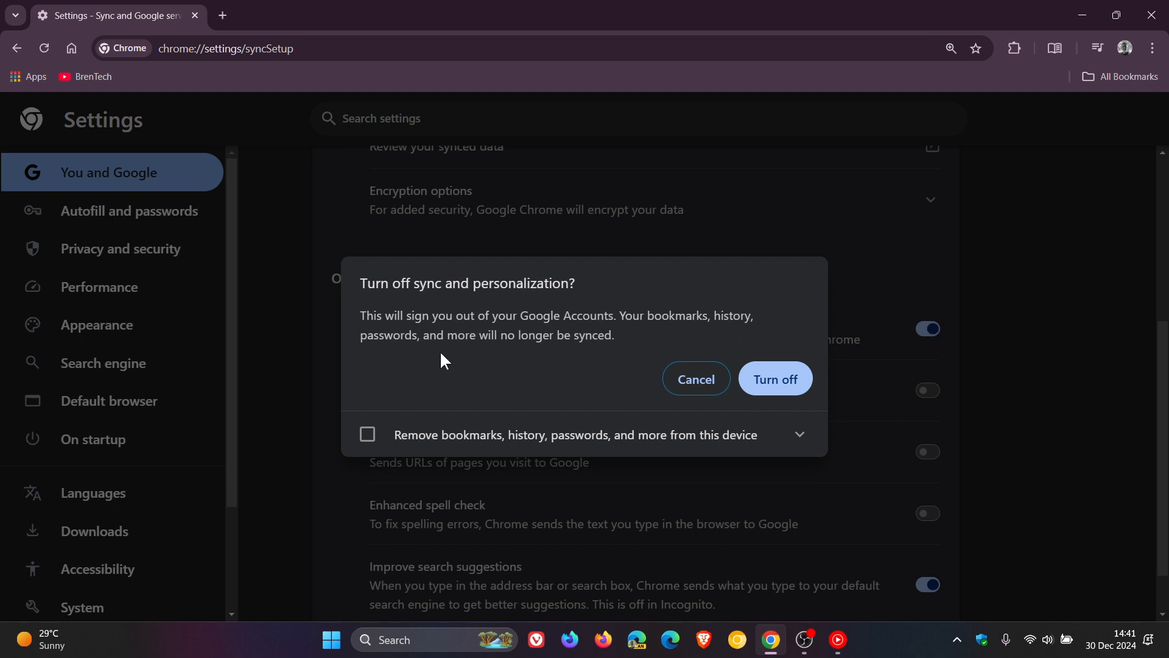
mouse_move(611, 358)
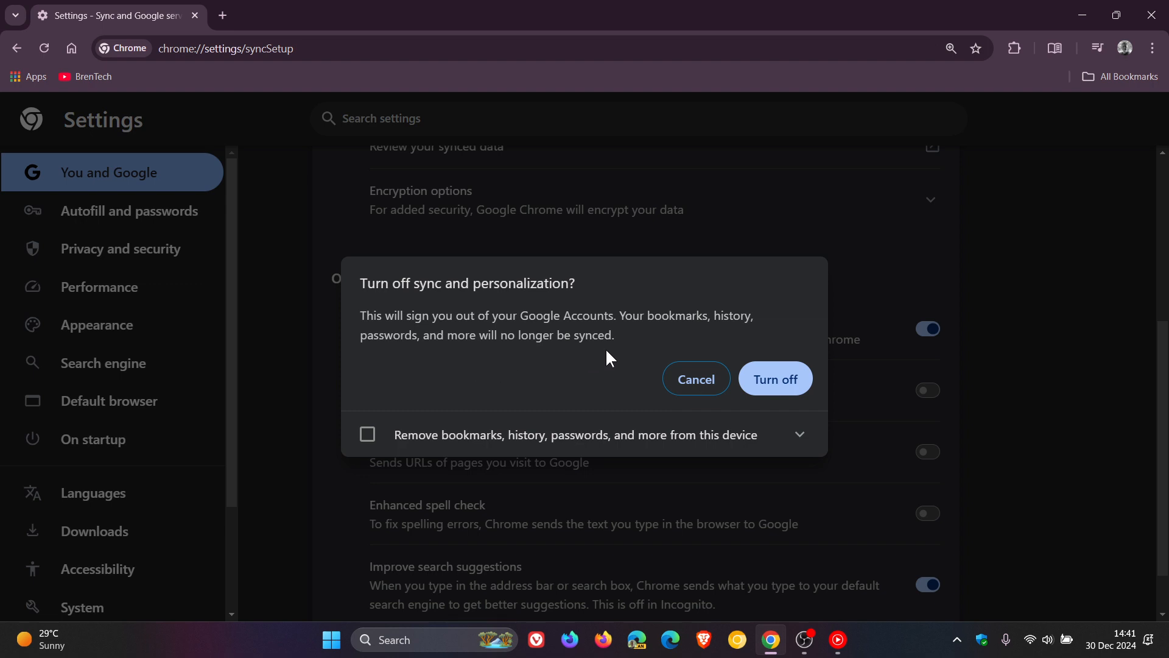
mouse_move(553, 451)
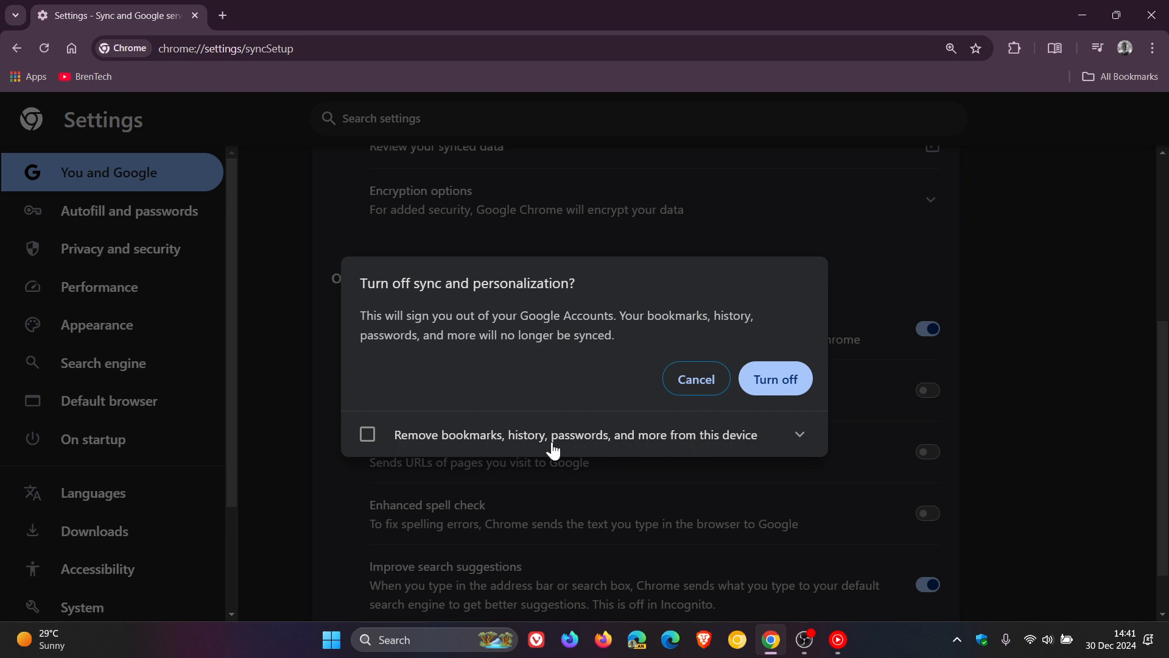
mouse_move(542, 447)
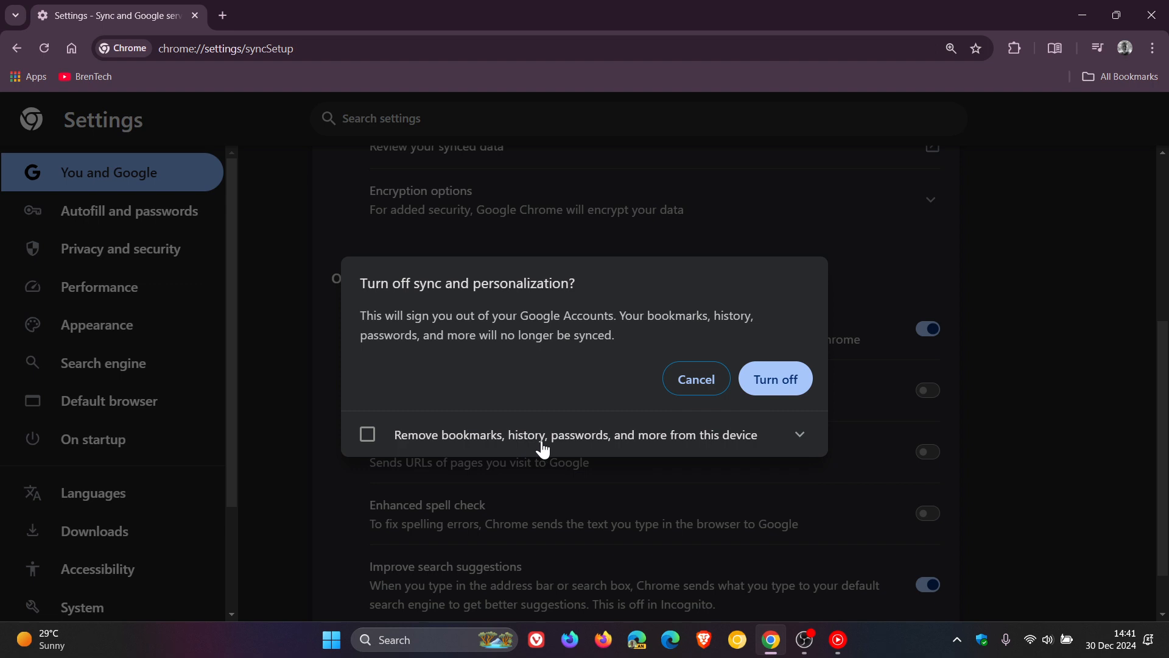
click(798, 434)
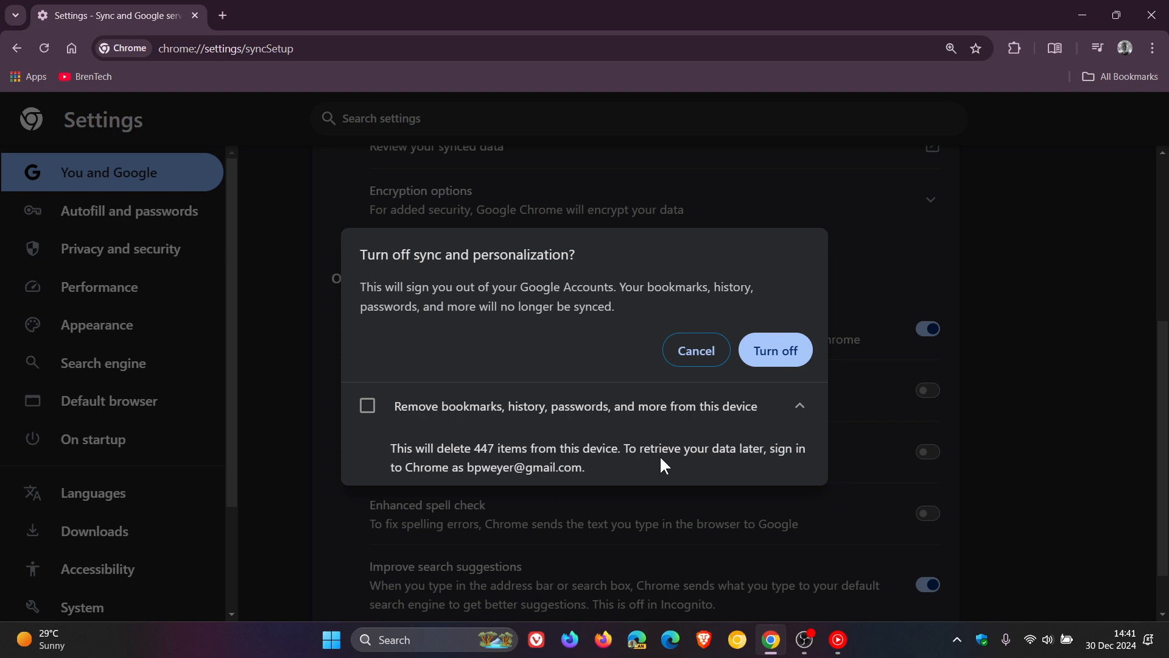
mouse_move(727, 455)
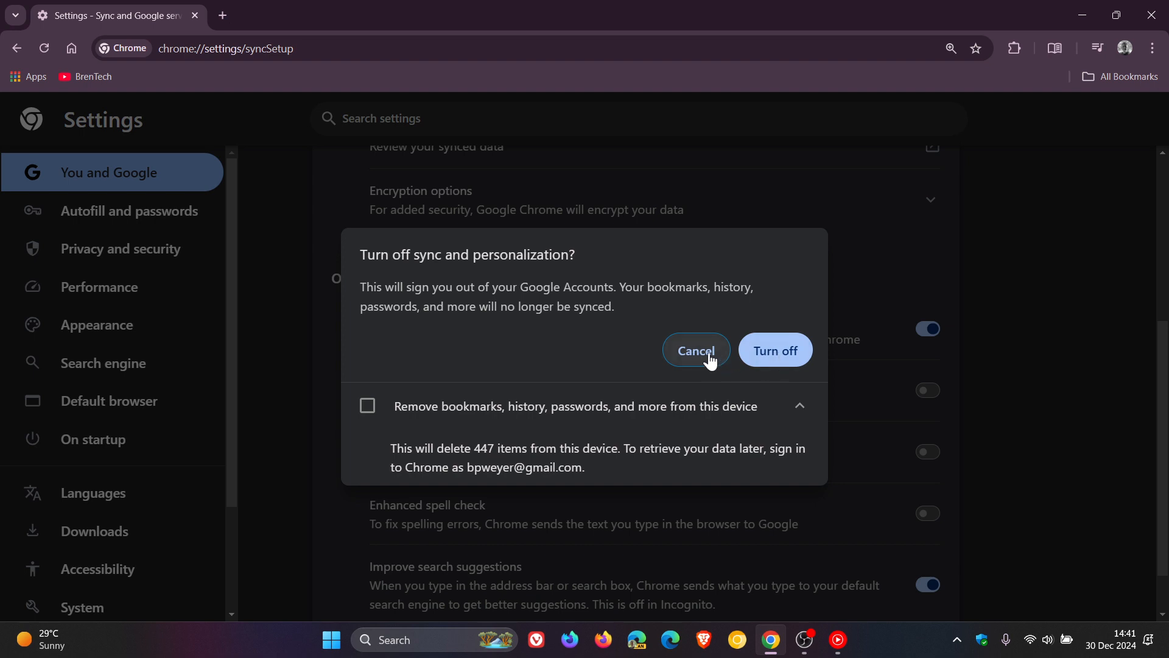
click(694, 351)
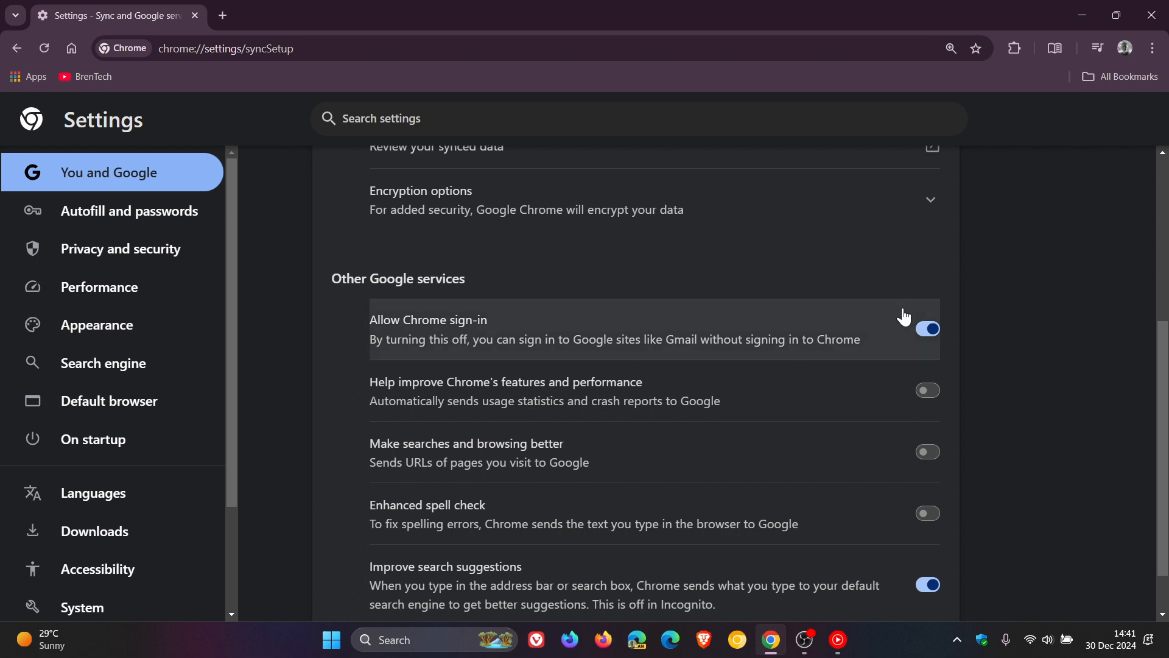
mouse_move(1019, 307)
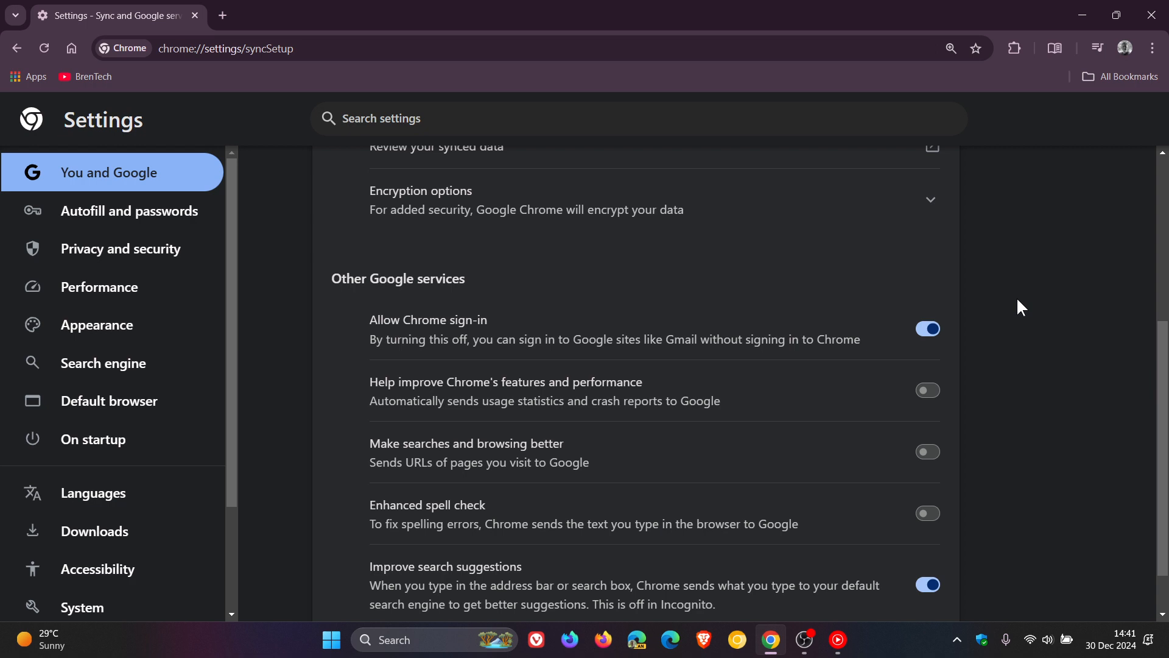
mouse_move(173, 74)
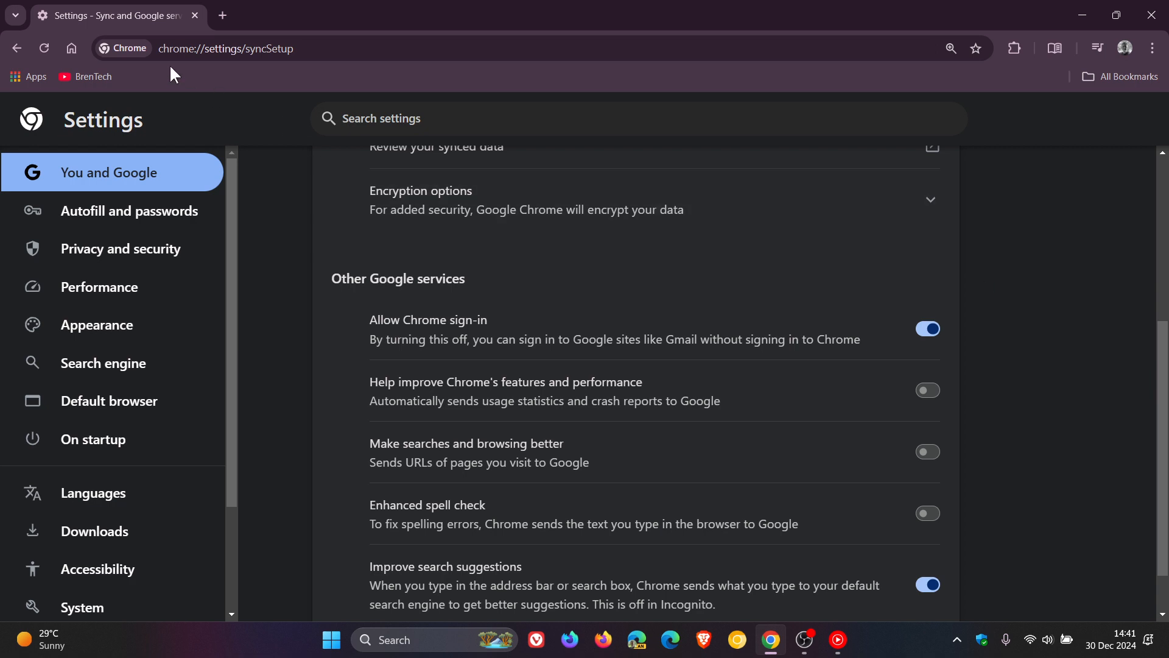
Step: Return from the sync settings to the new tab page with the Google doodle
click(221, 15)
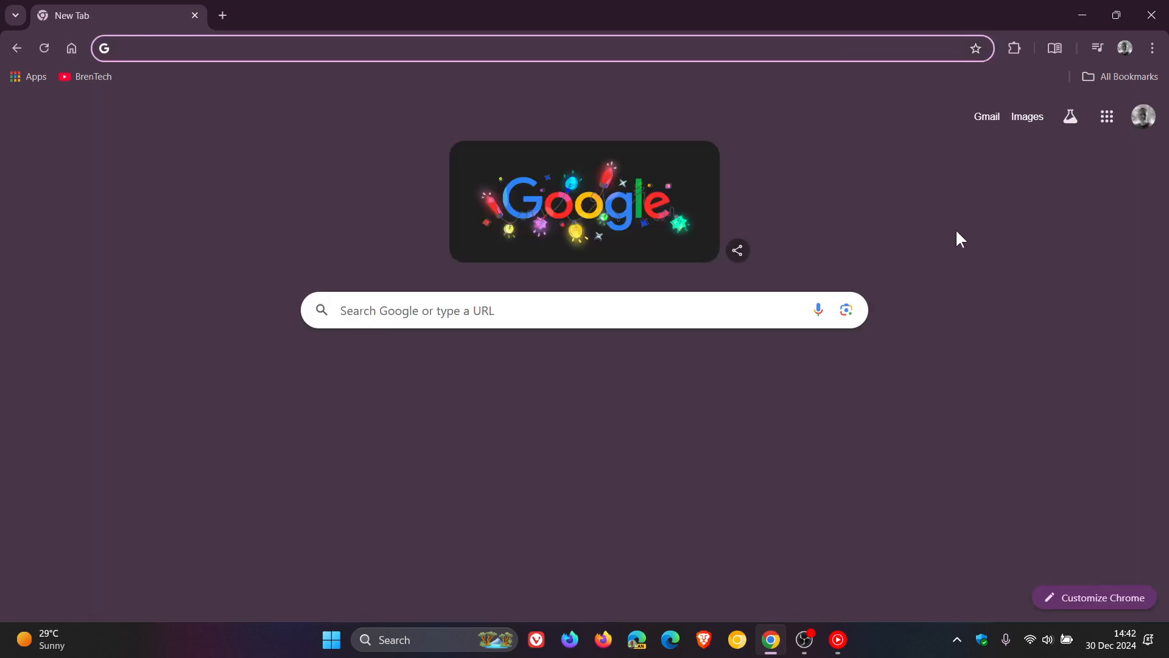